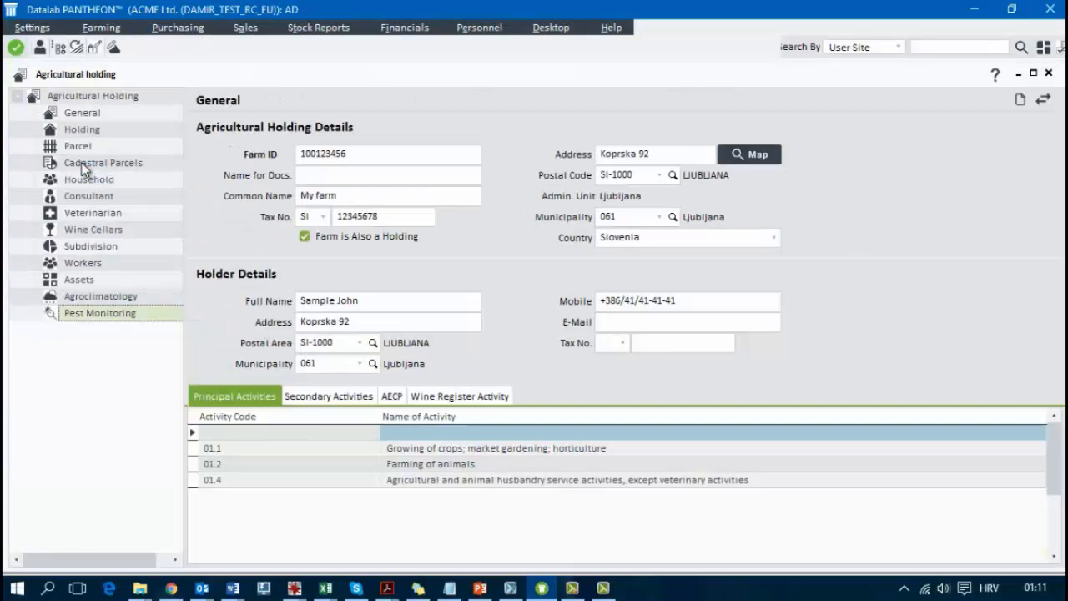
Step: Go to the Pest Monitoring section of the Agricultural Holding tree
click(99, 312)
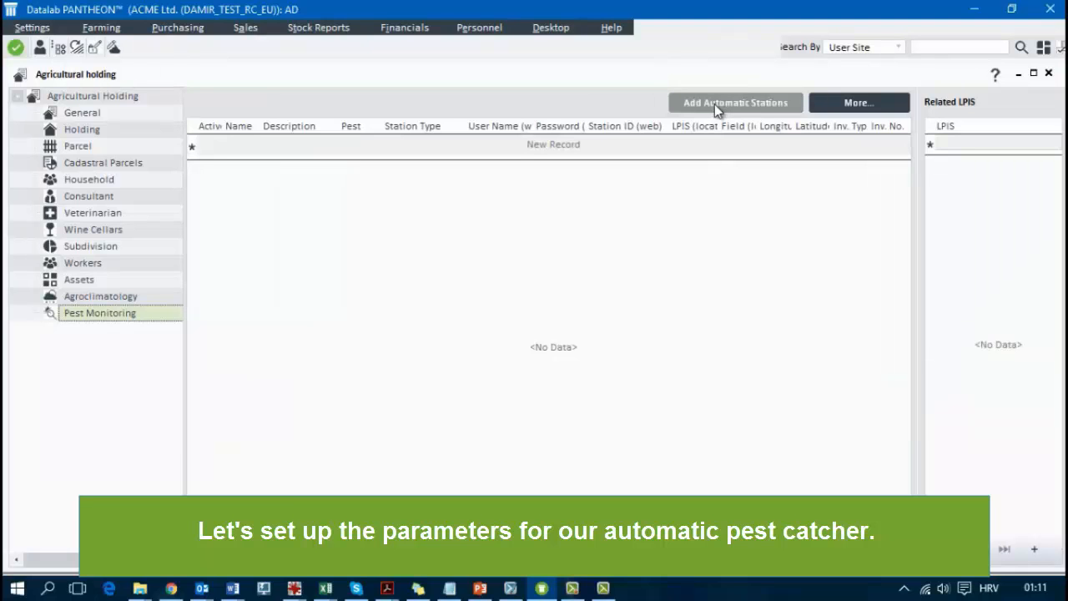
Step: Import the Efos TrapView station 50206 (ID 2244) and start a manual catcher row
click(735, 102)
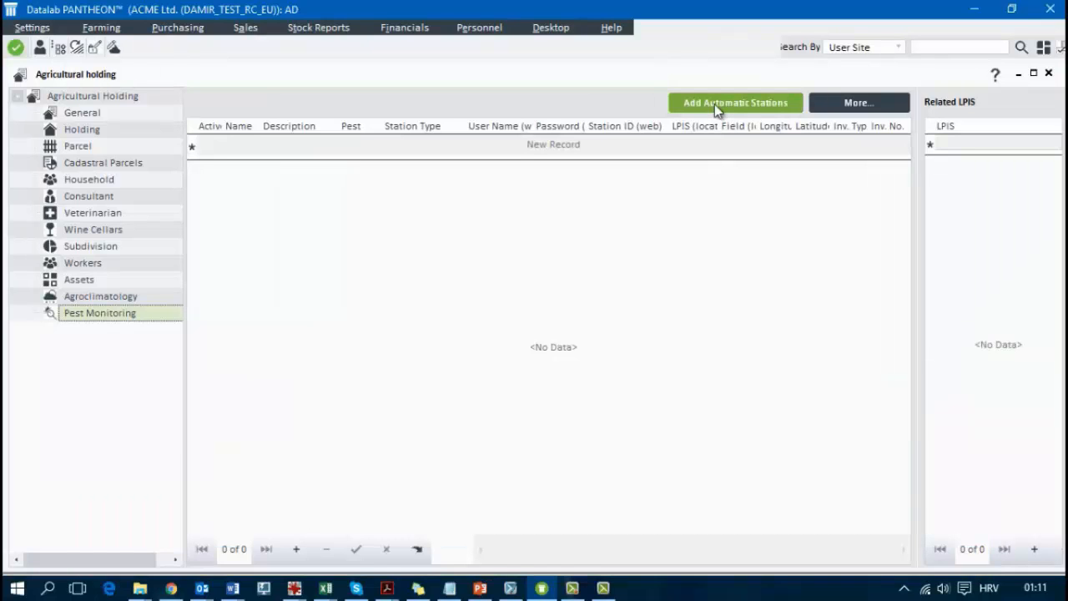
click(734, 101)
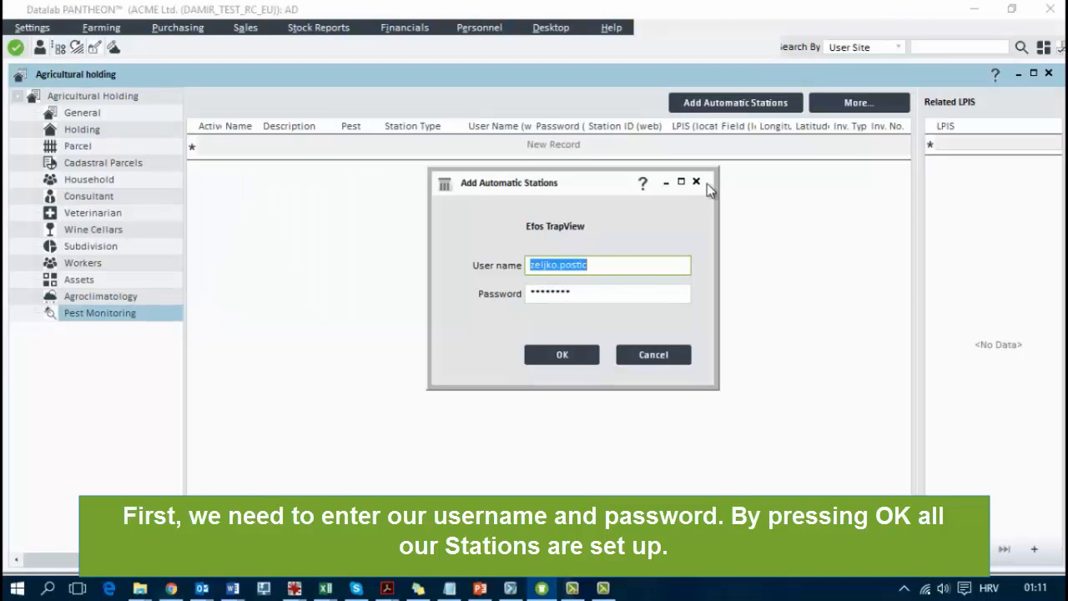
click(561, 354)
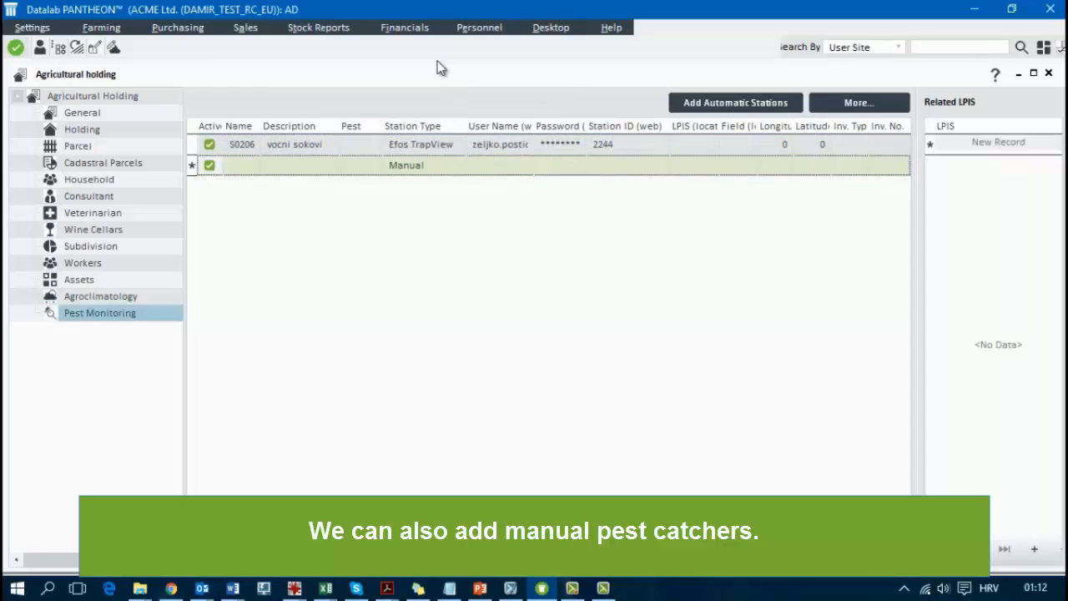
click(859, 101)
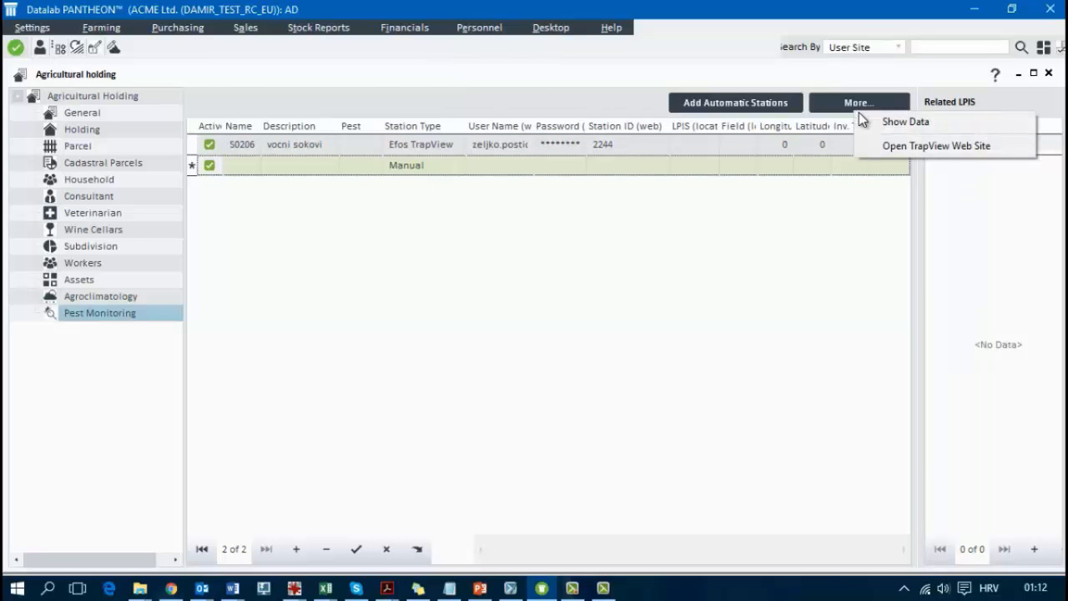
Step: Show pest count data for station S02065 and view a trap catch photo
click(904, 121)
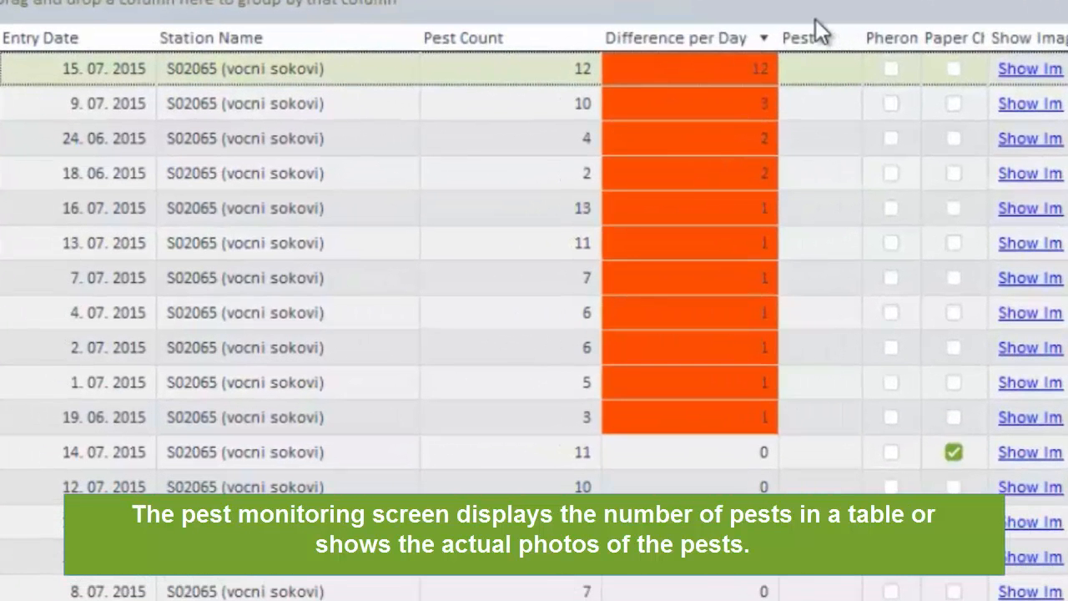
click(1030, 68)
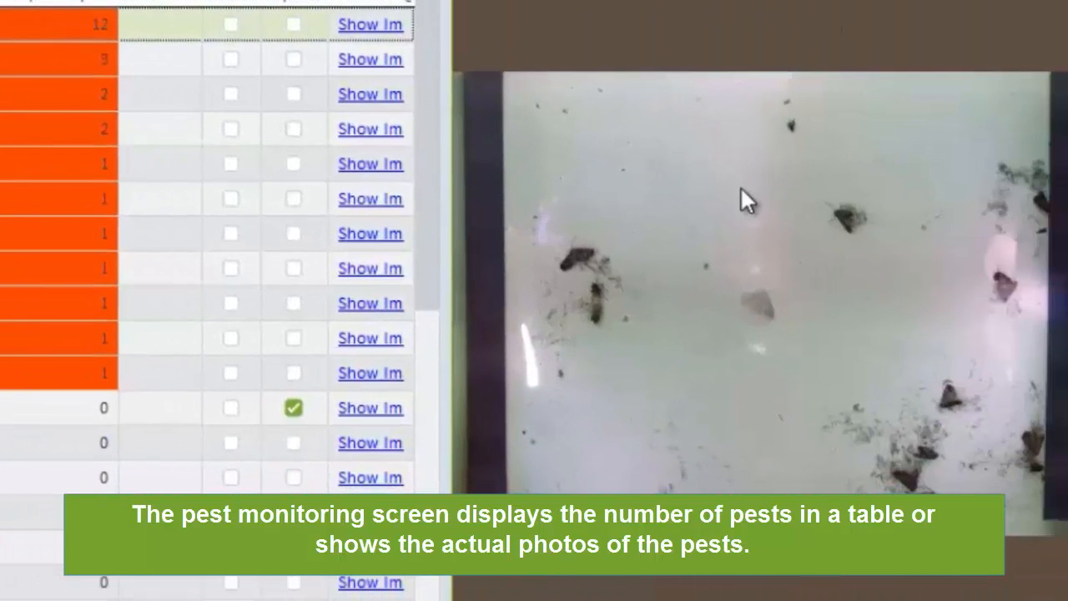